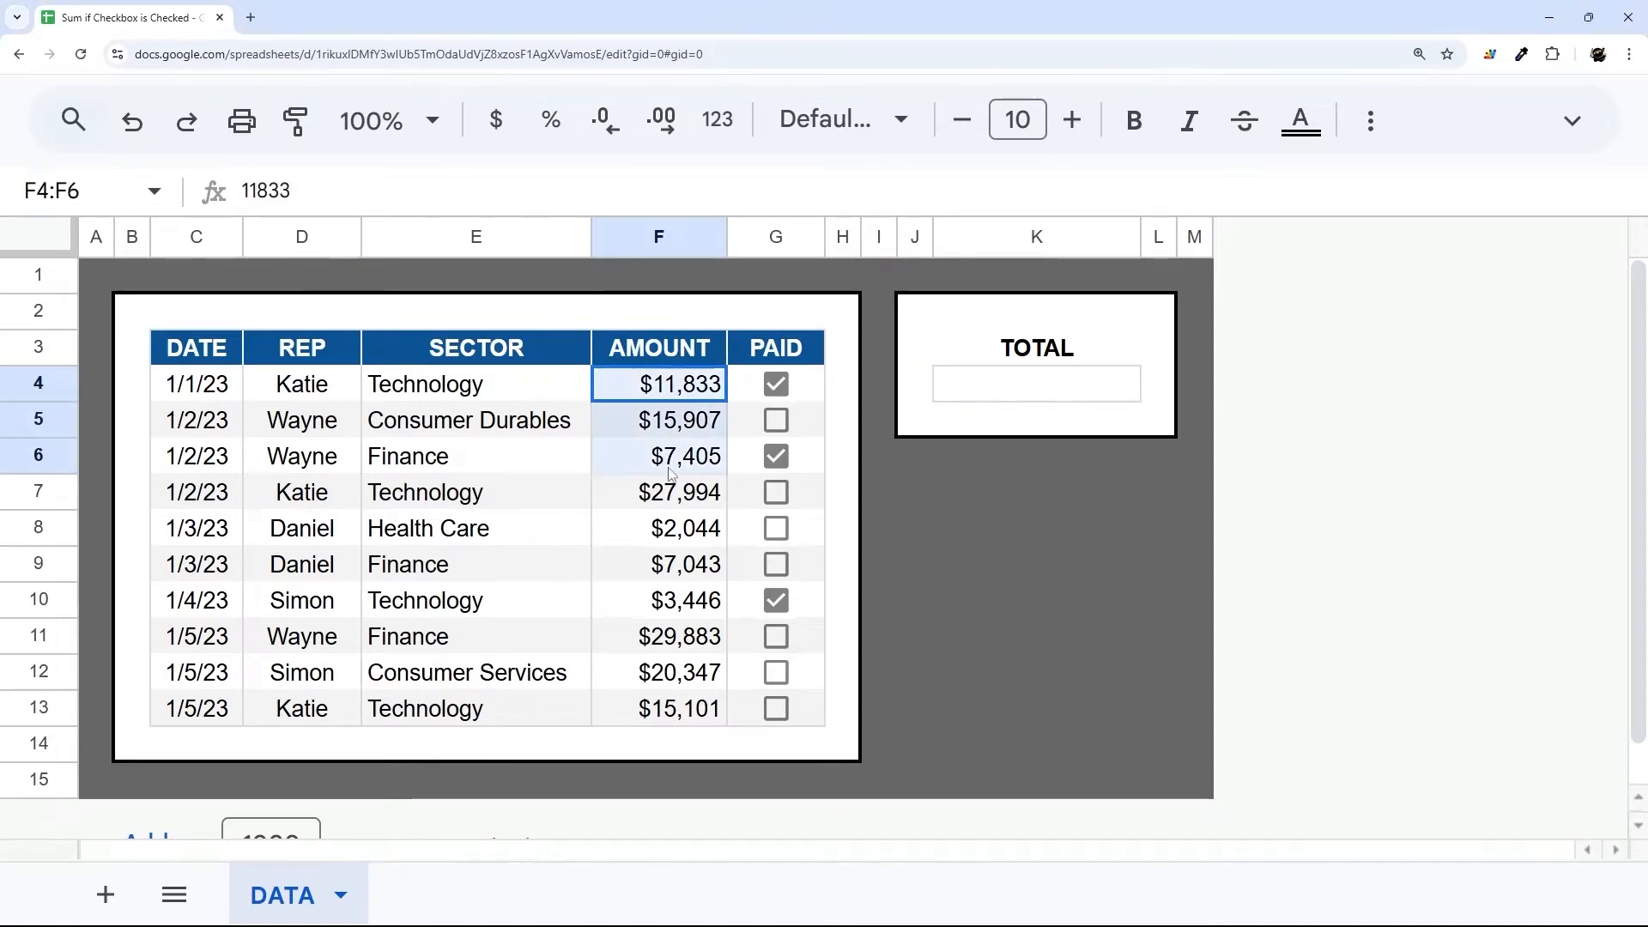
Step: Select the AMOUNT and PAID cells of the sales table
drag(659, 384, 774, 708)
text(=)
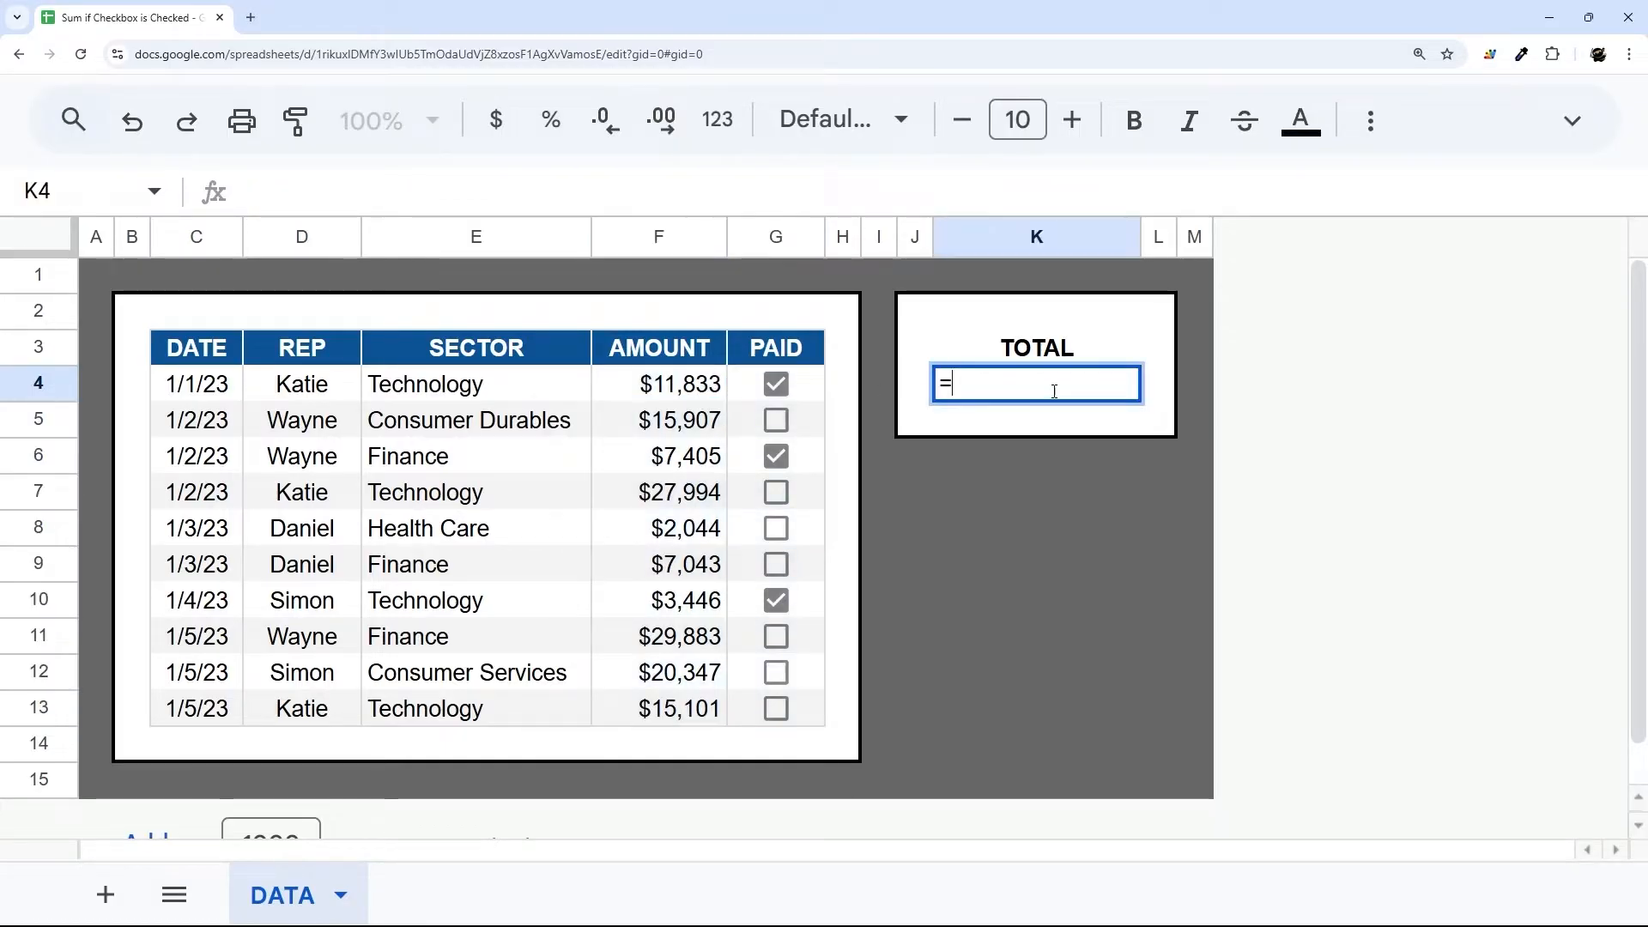
text(sum()
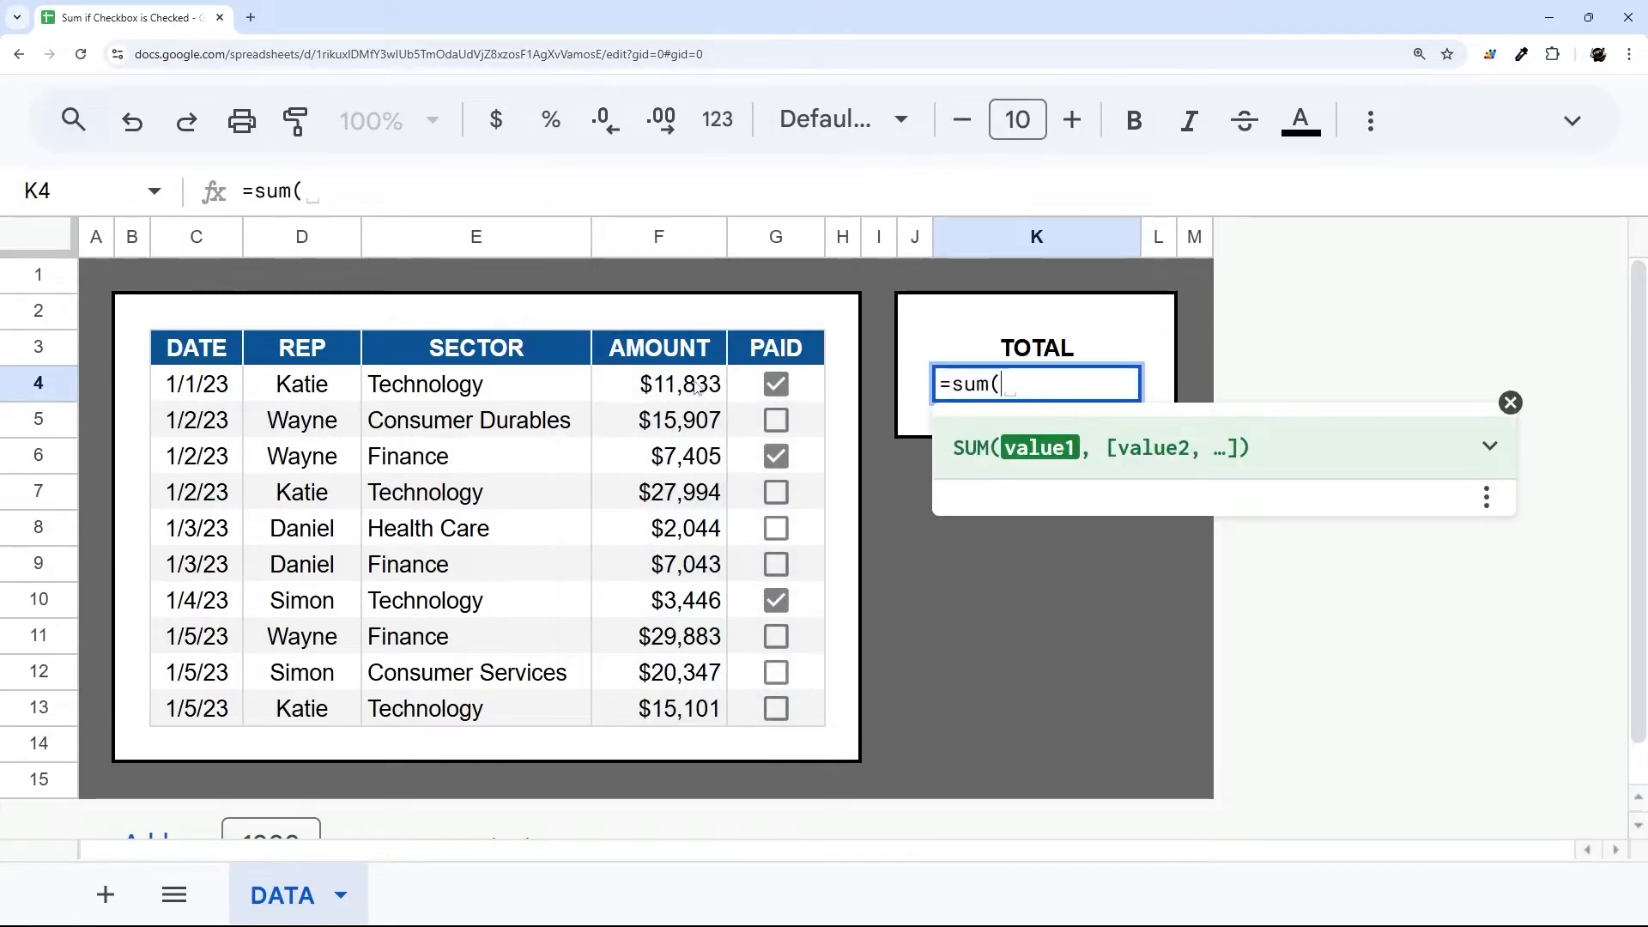
key(Enter)
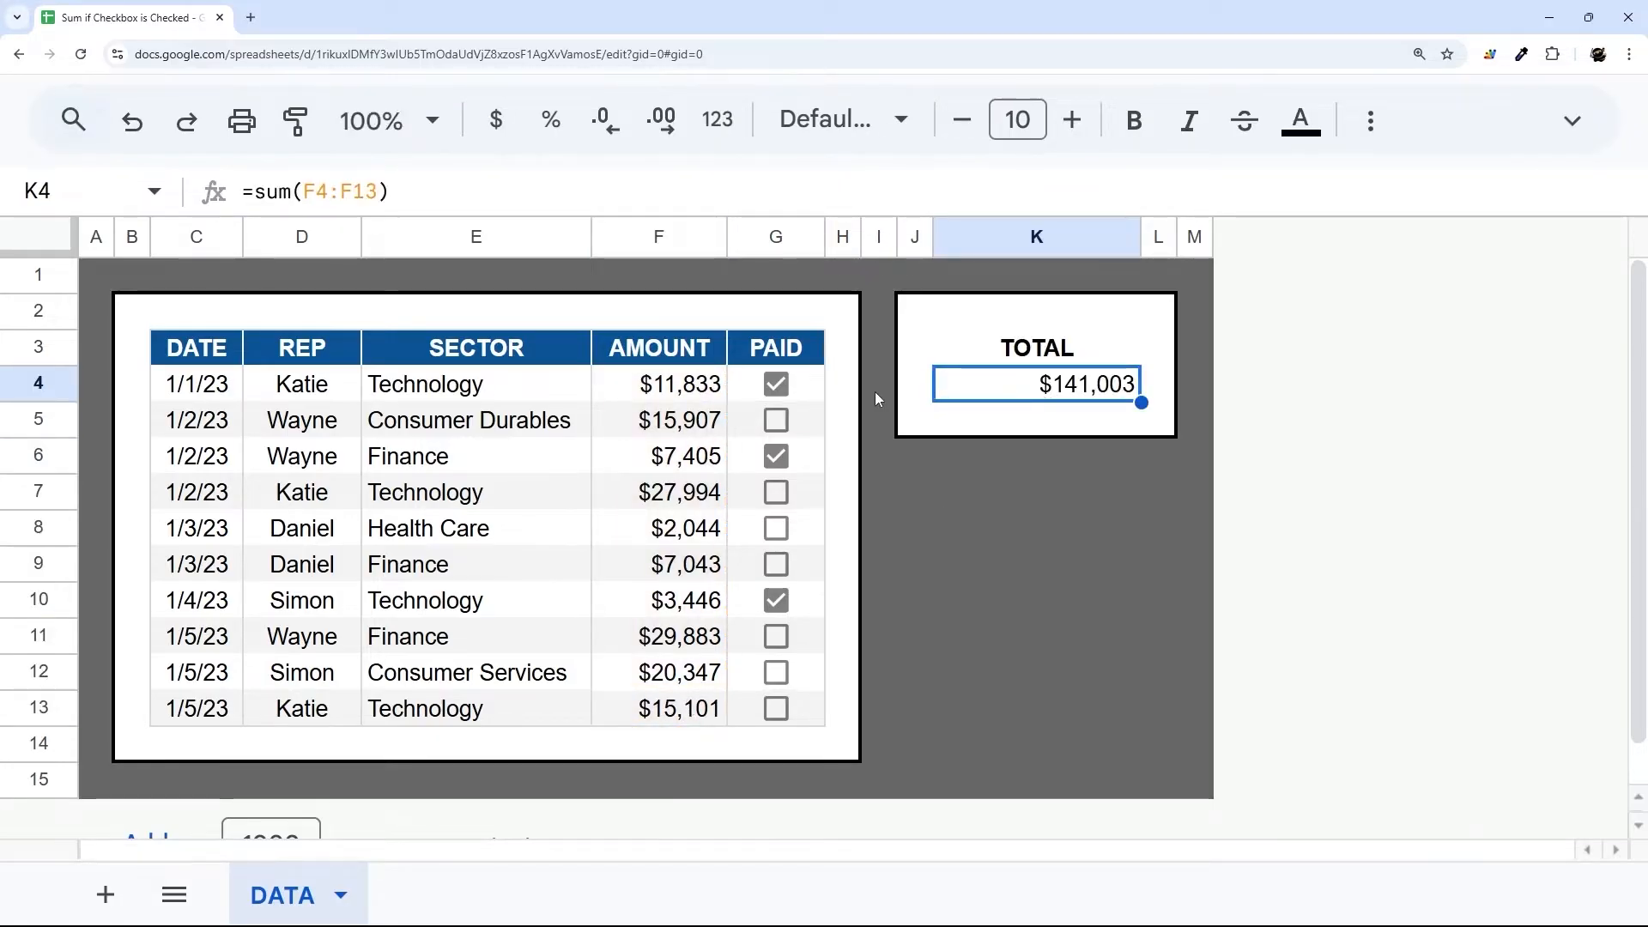
mouse_move(797, 392)
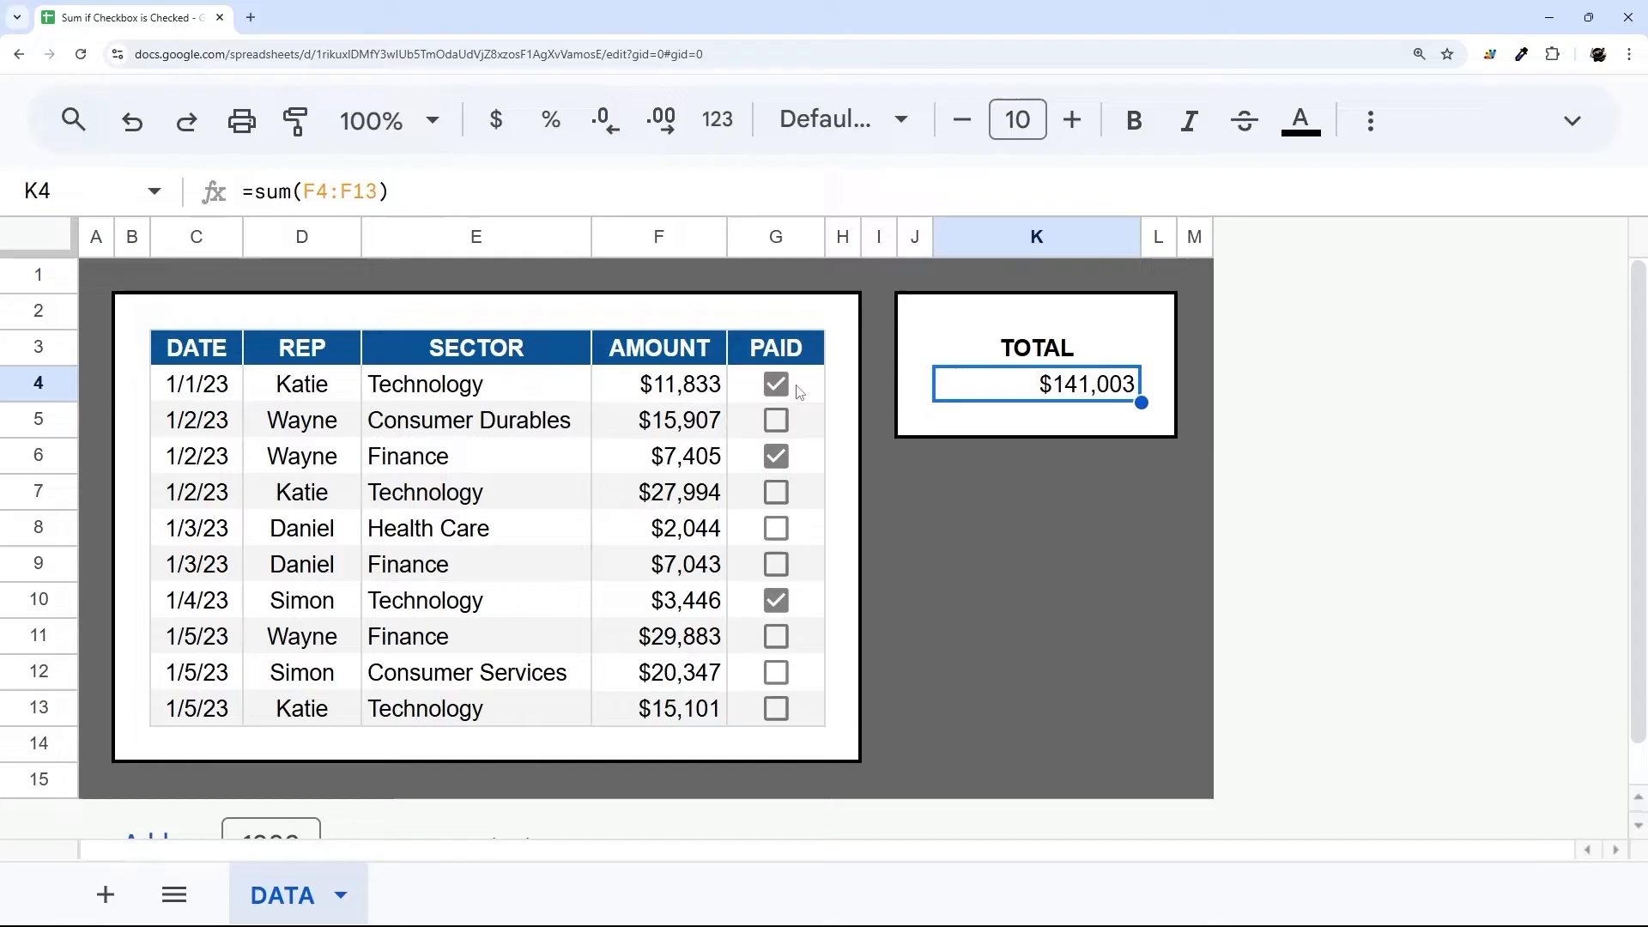
key(Delete)
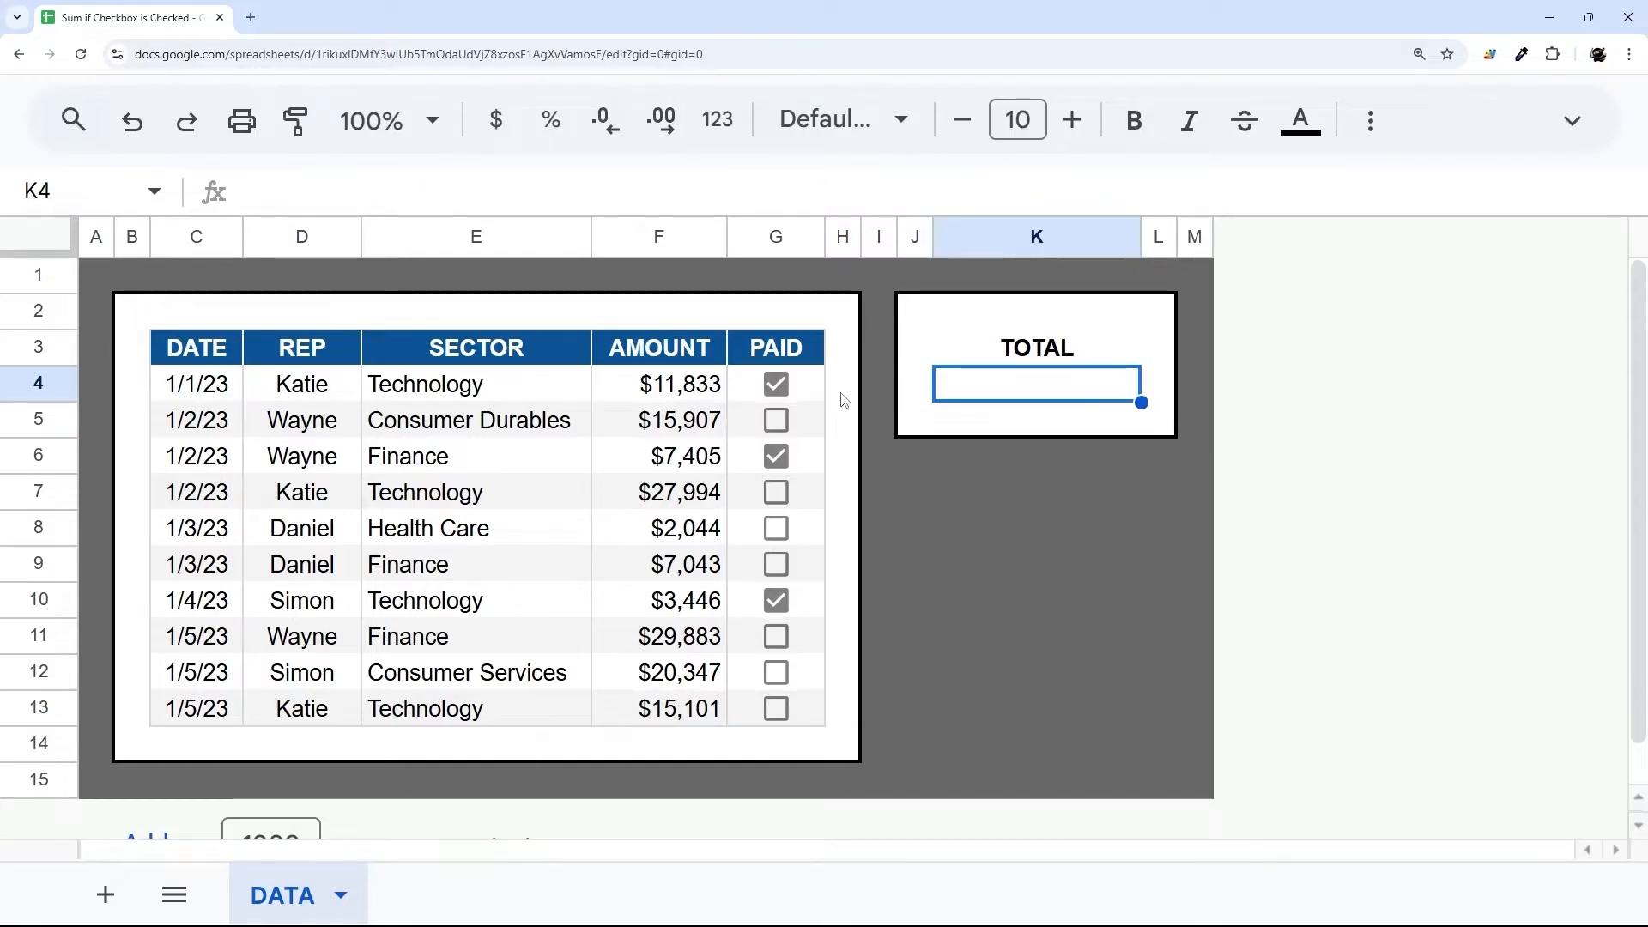
Step: Enter =SUMIFS(F4:F13, G4:G13, TRUE) in K4 and check a paid amount against $22,684
text(=sumifs()
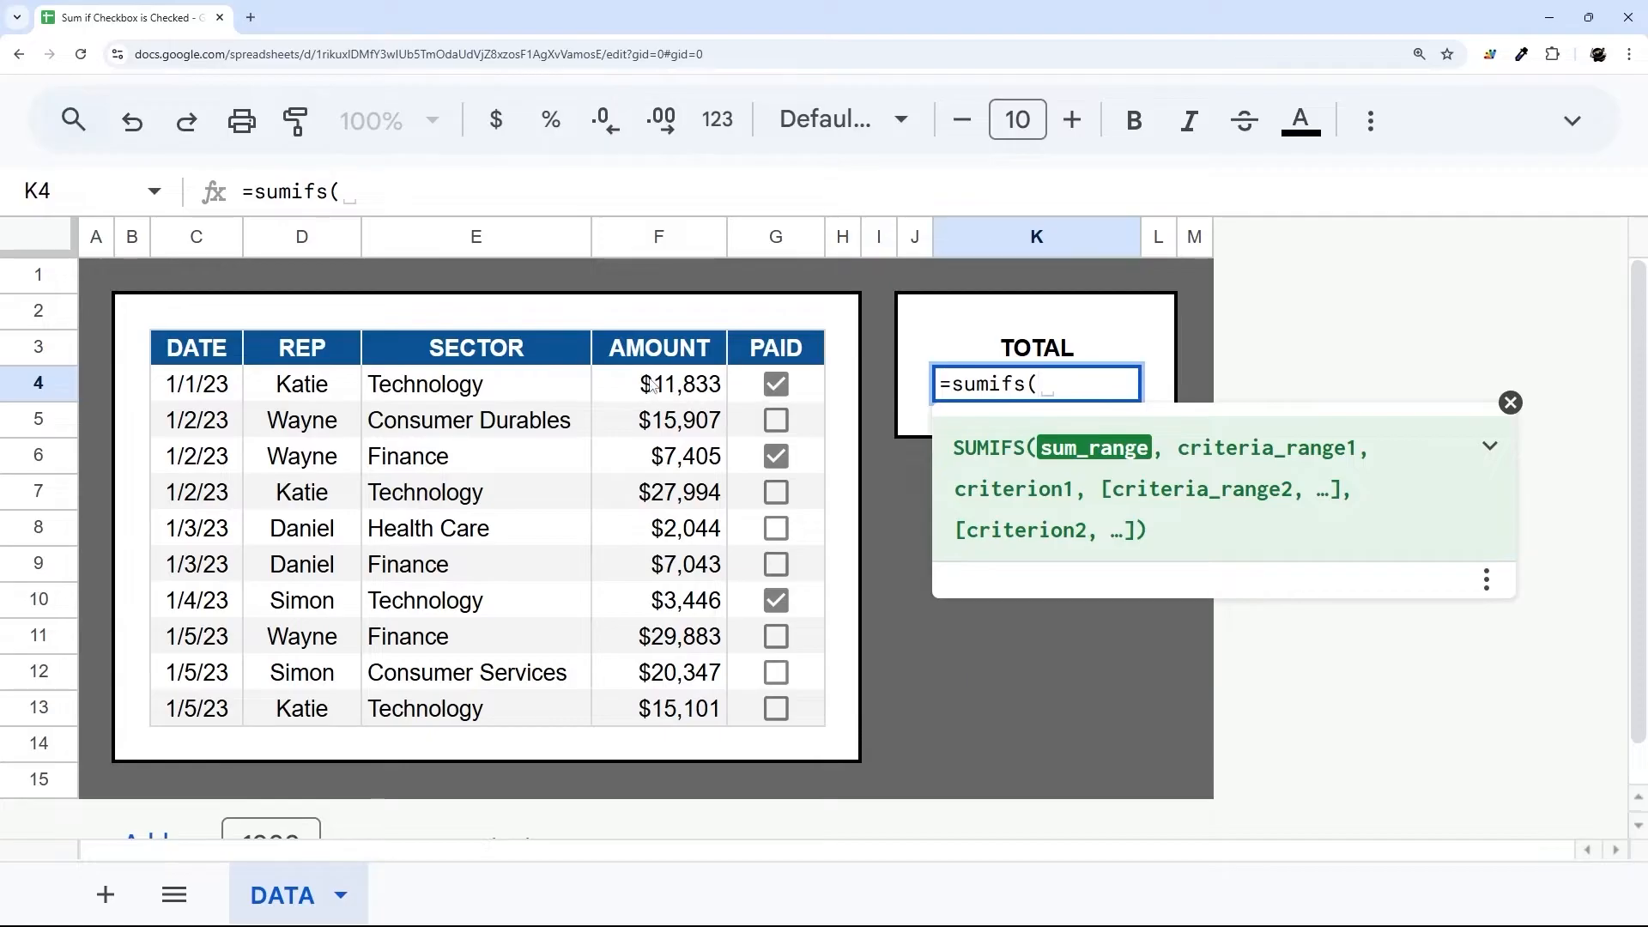
drag(659, 384, 659, 708)
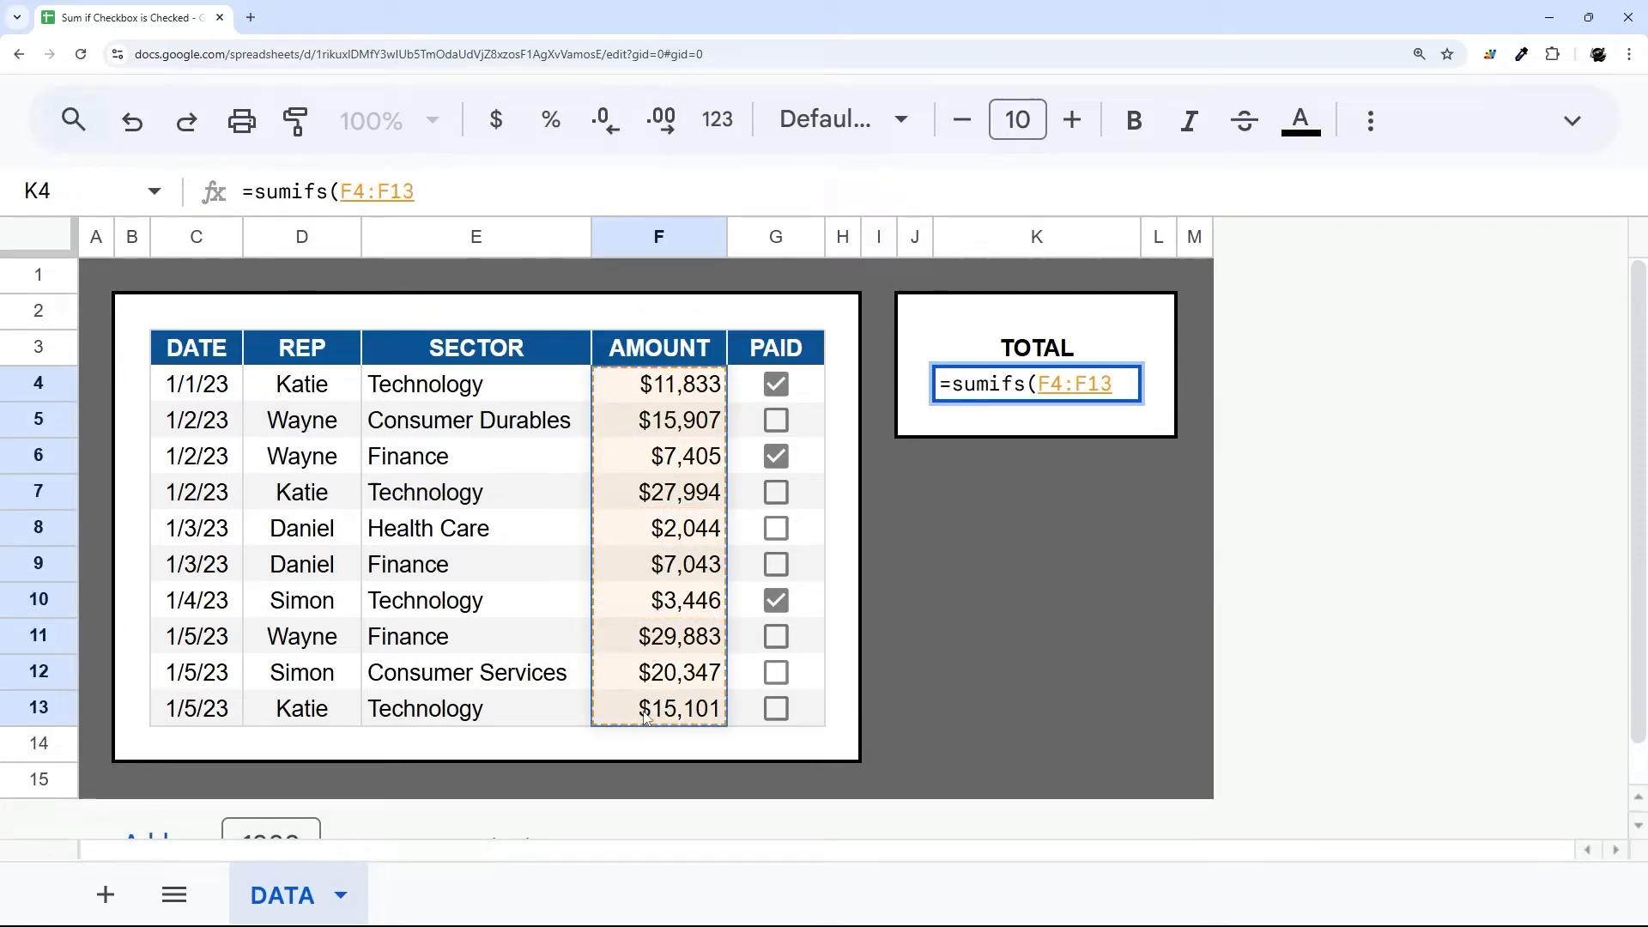
text(,)
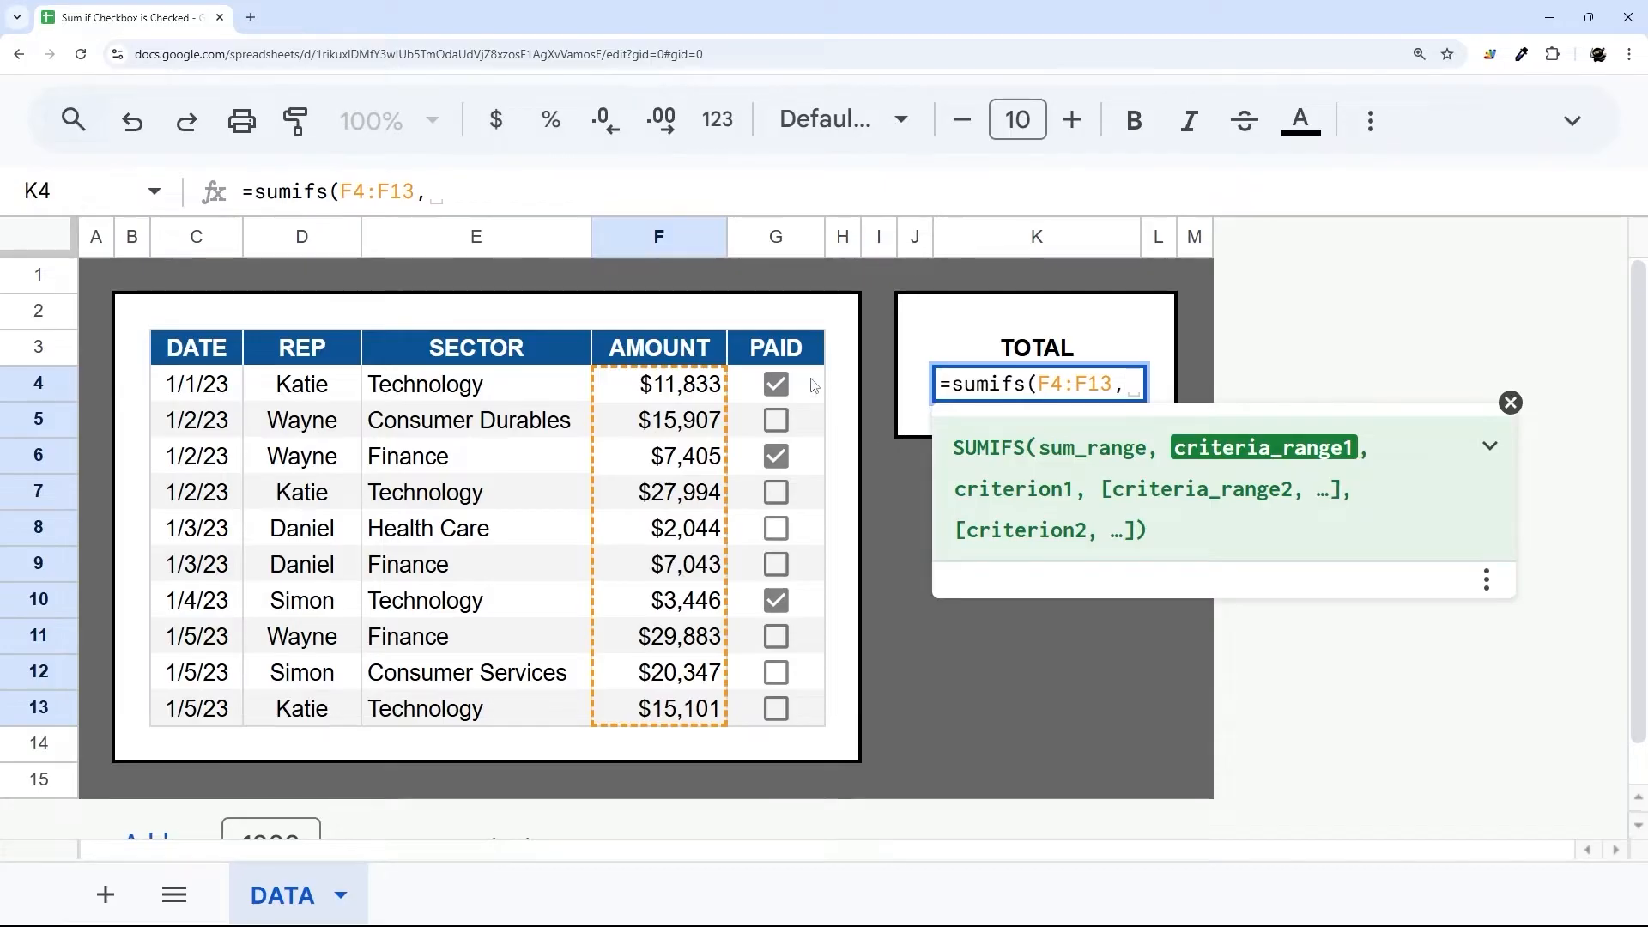
drag(776, 383, 776, 709)
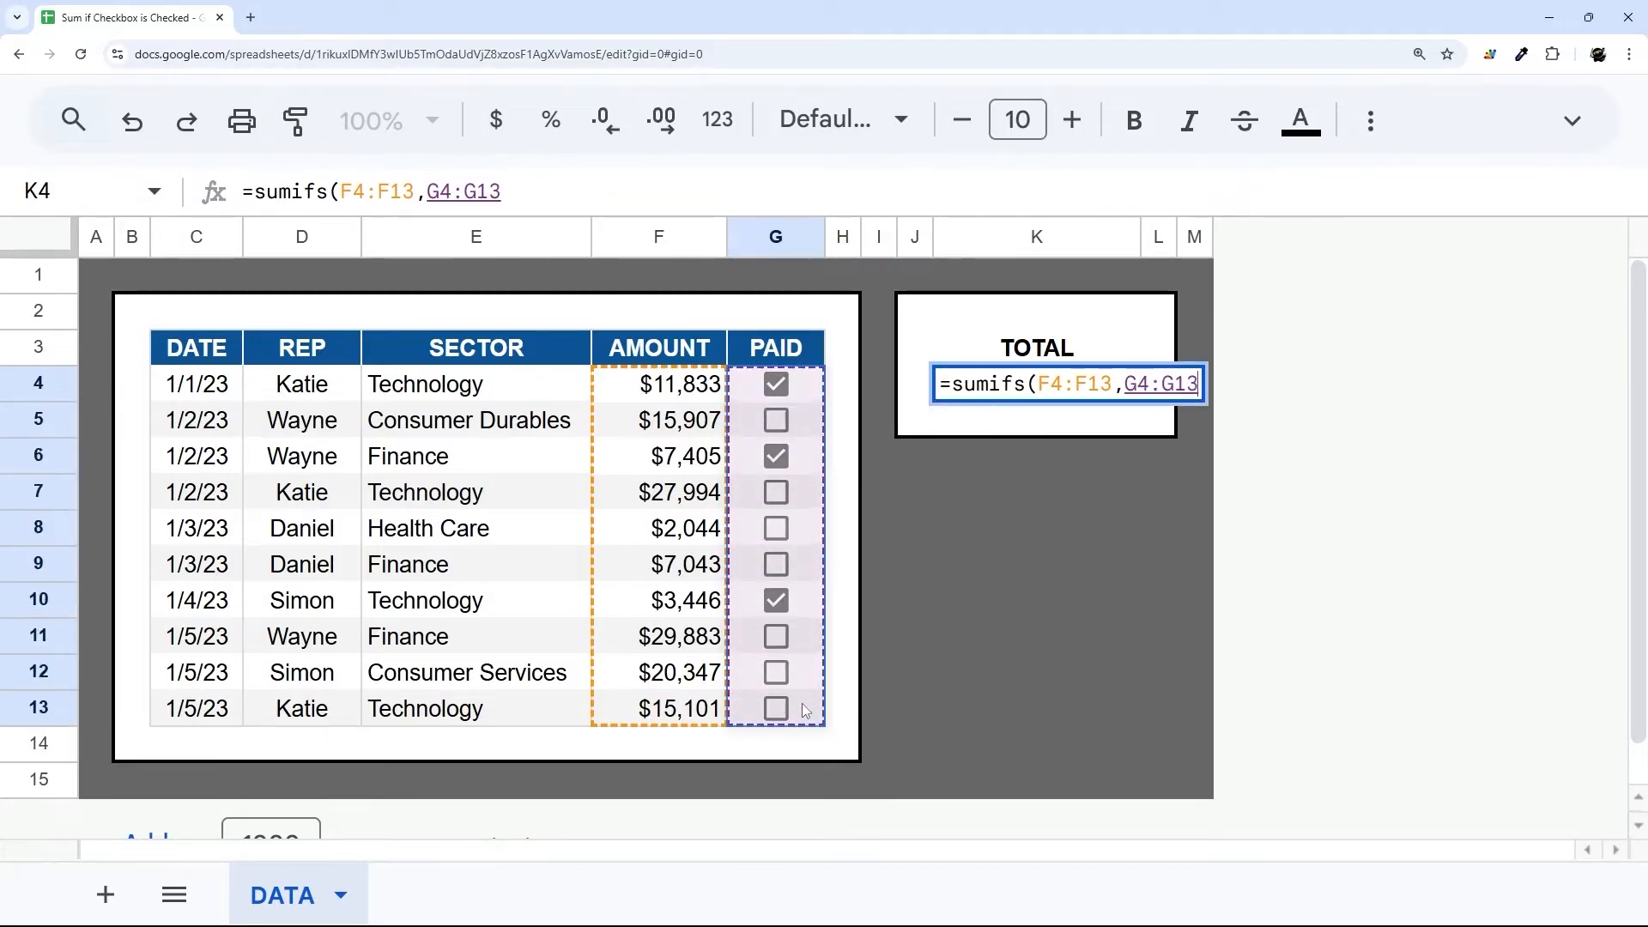
text(,)
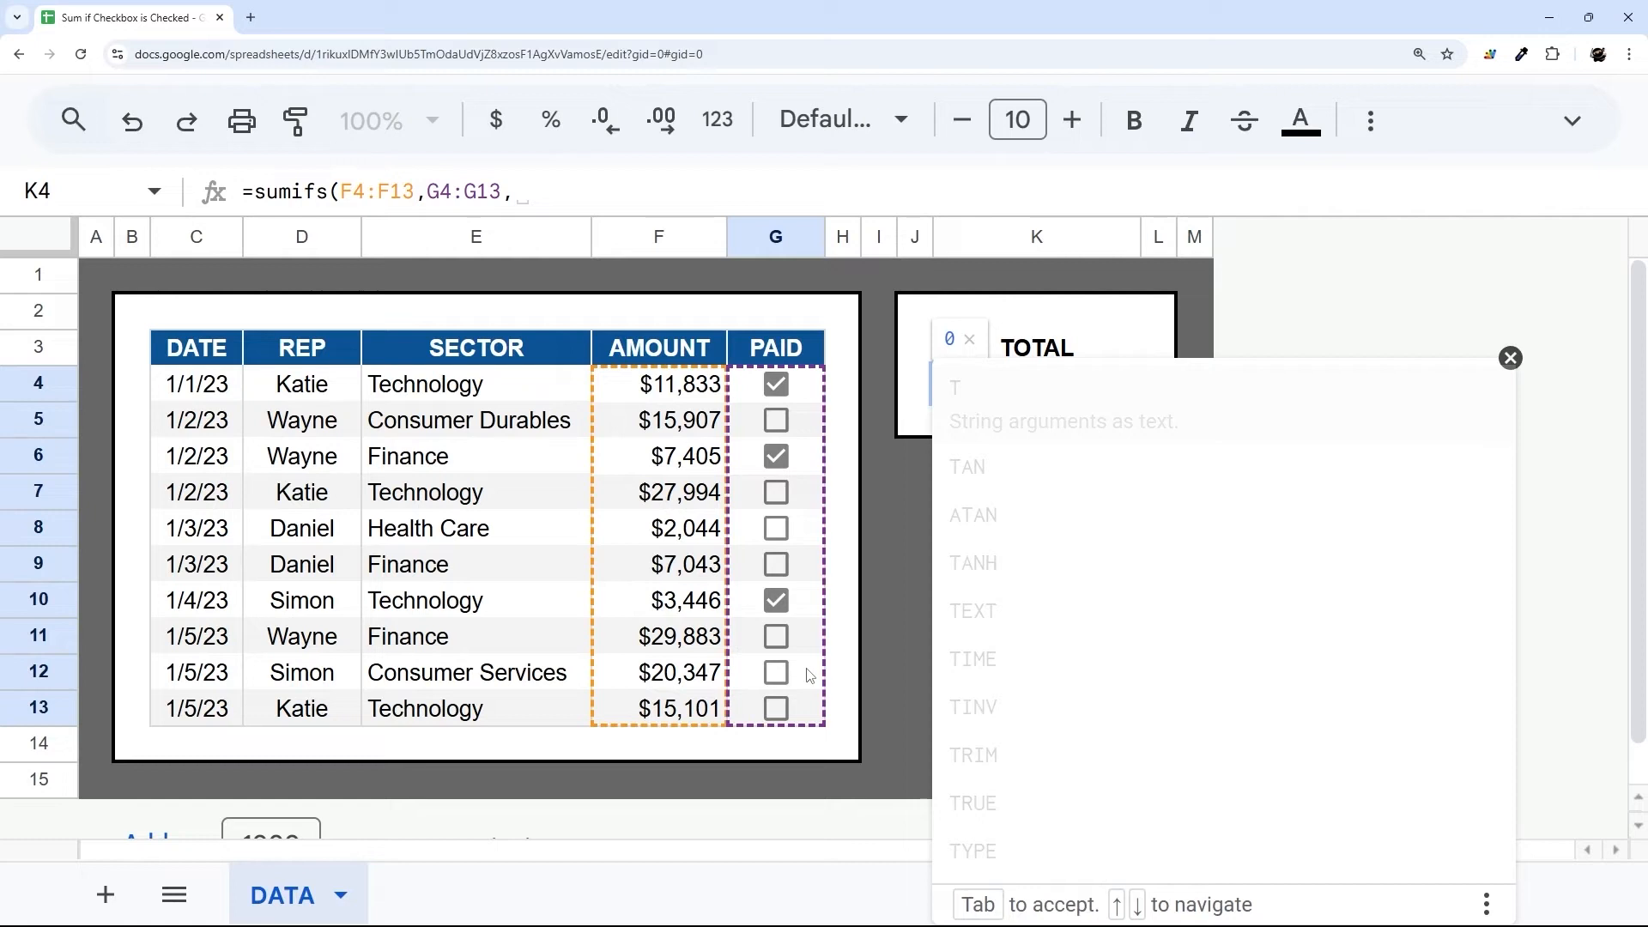
text(true))
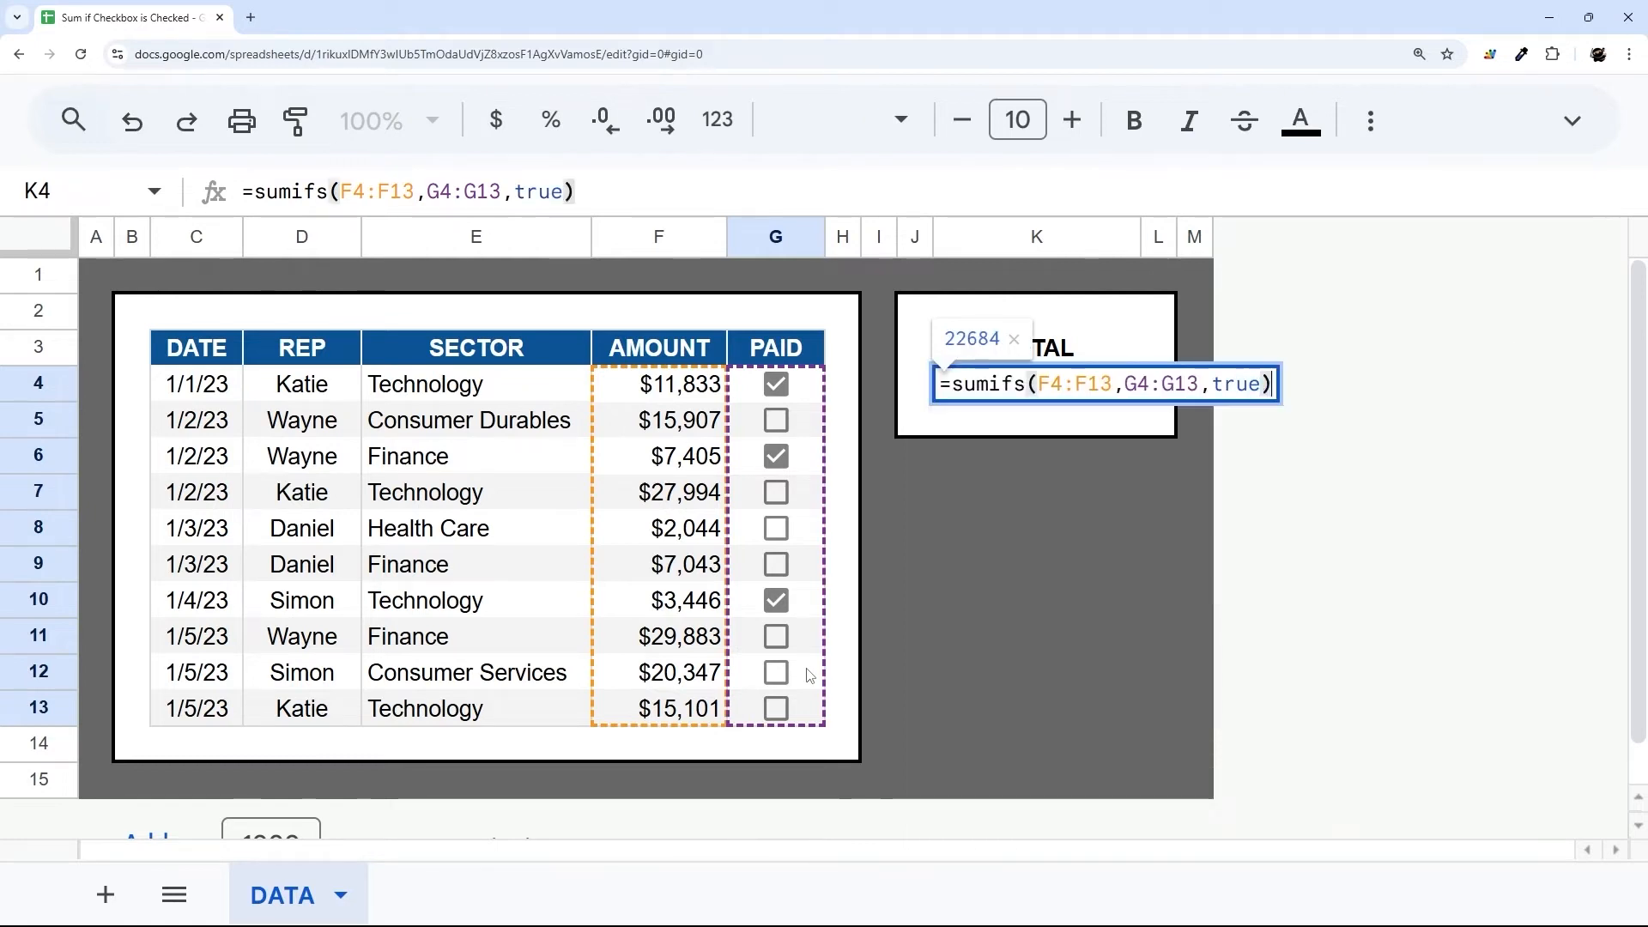
key(enter)
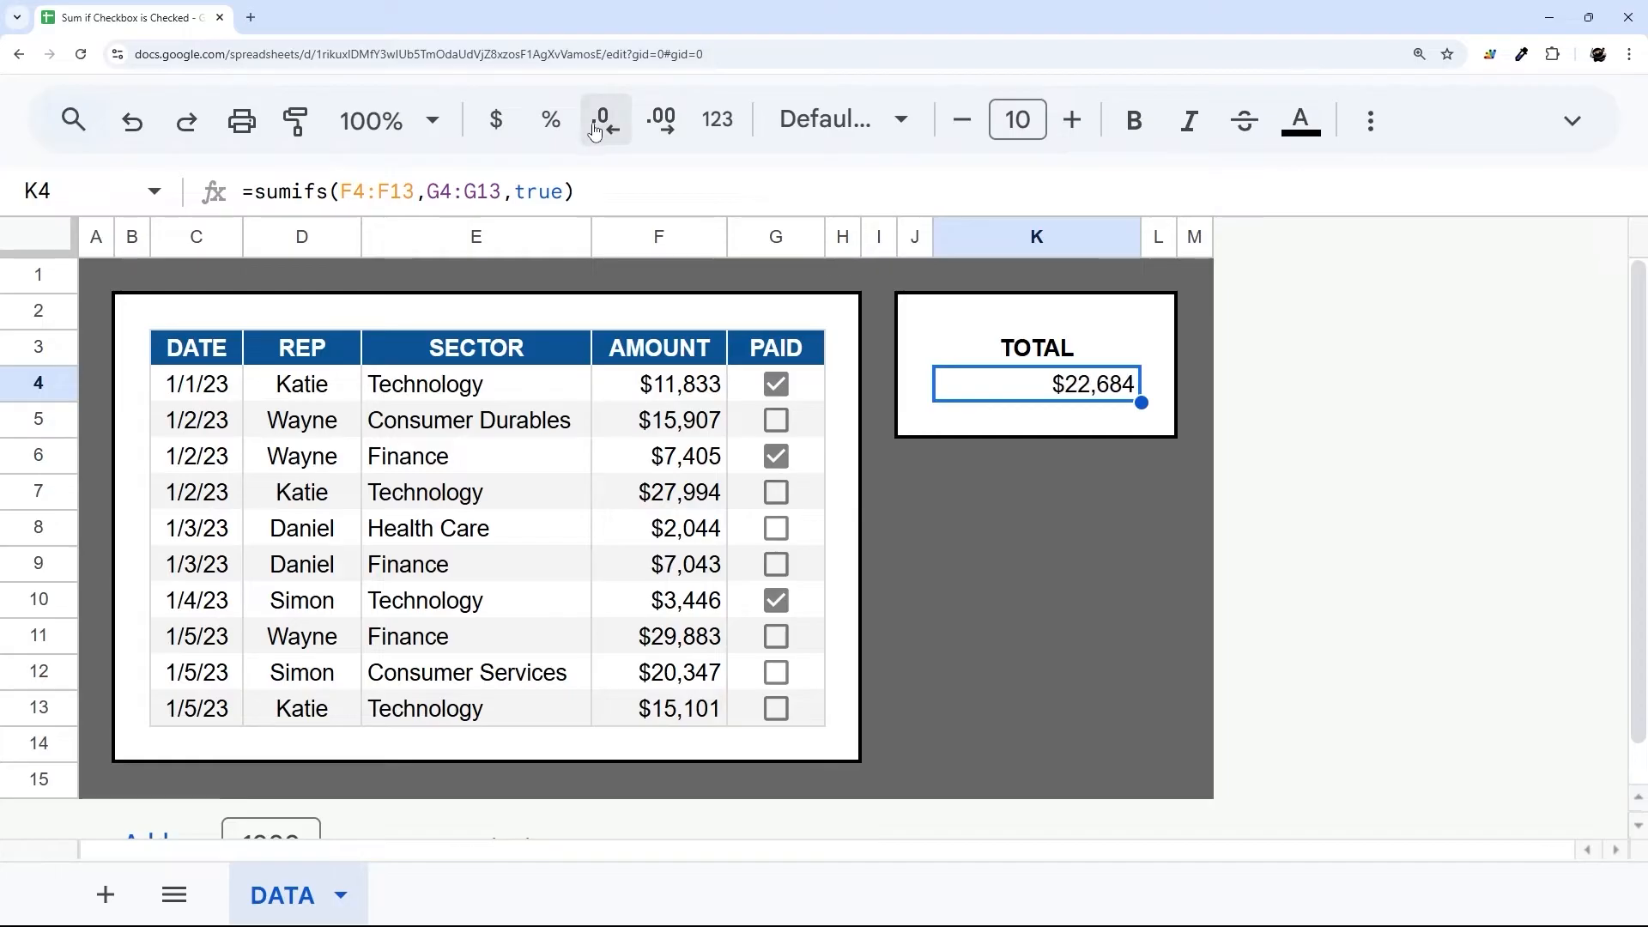
click(658, 383)
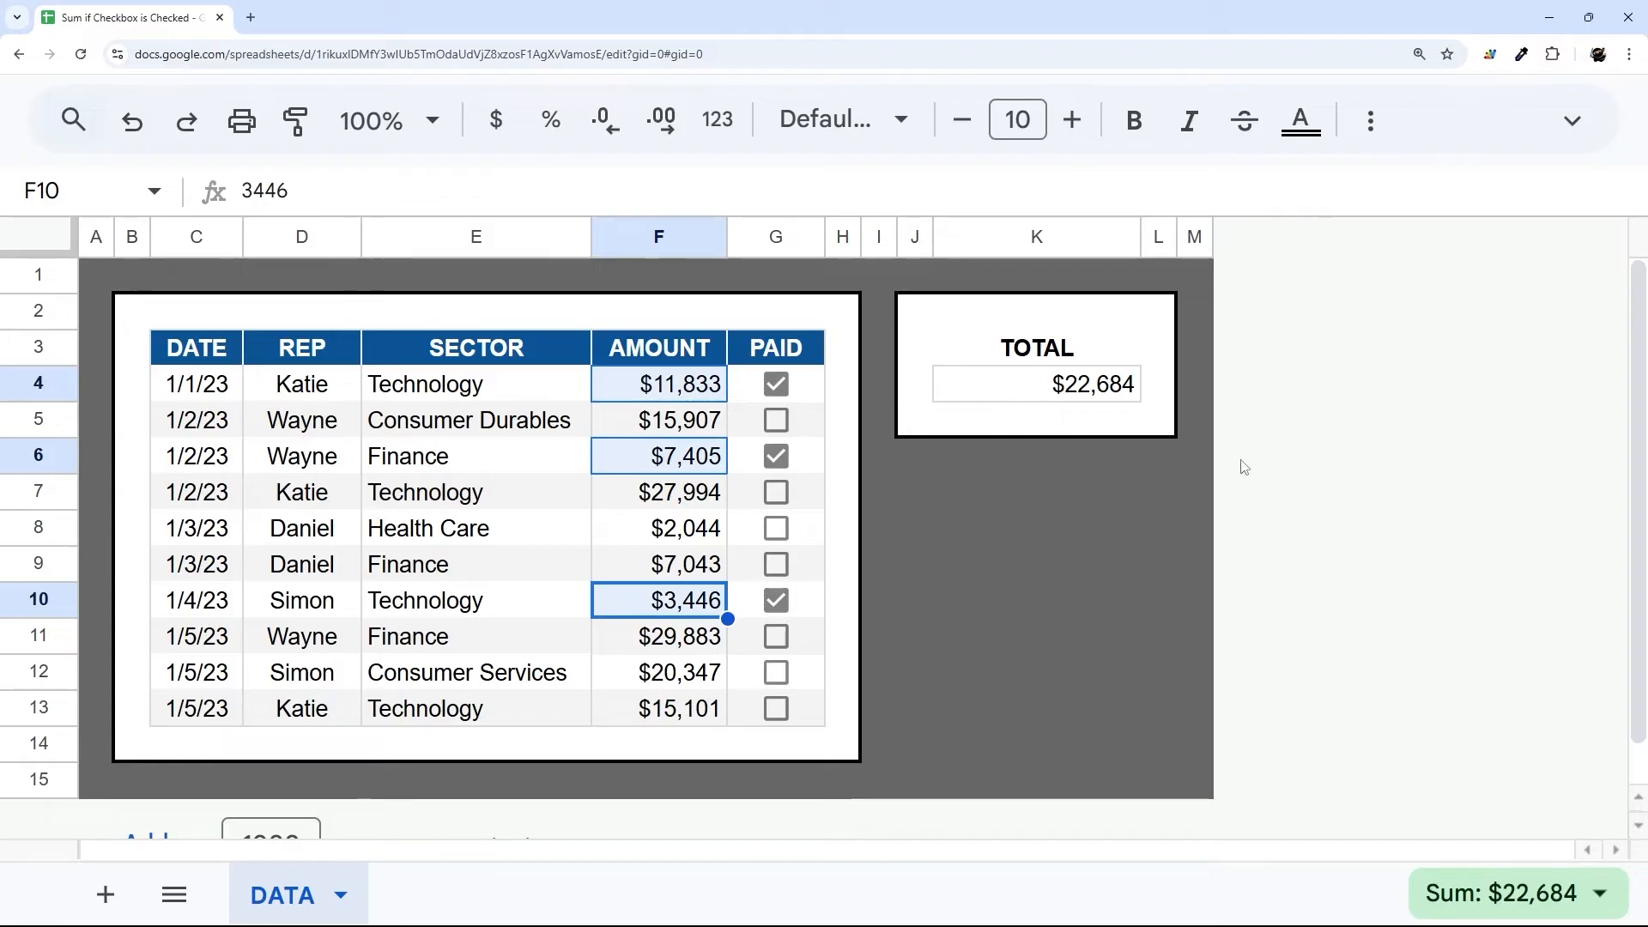
mouse_move(1545, 906)
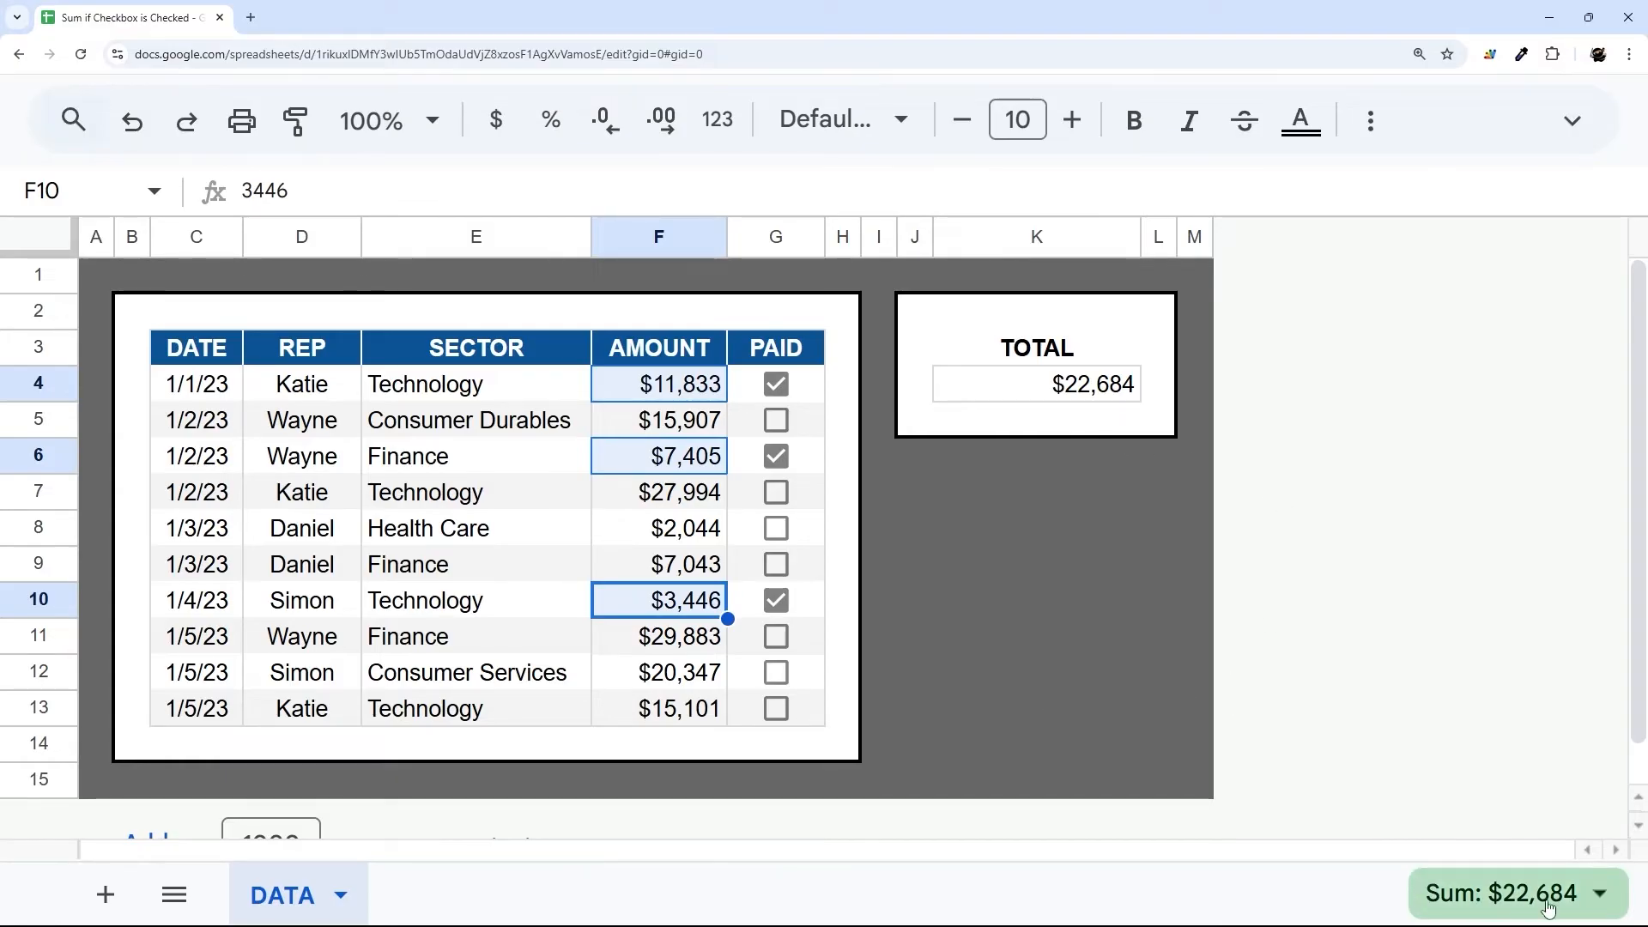
click(1511, 894)
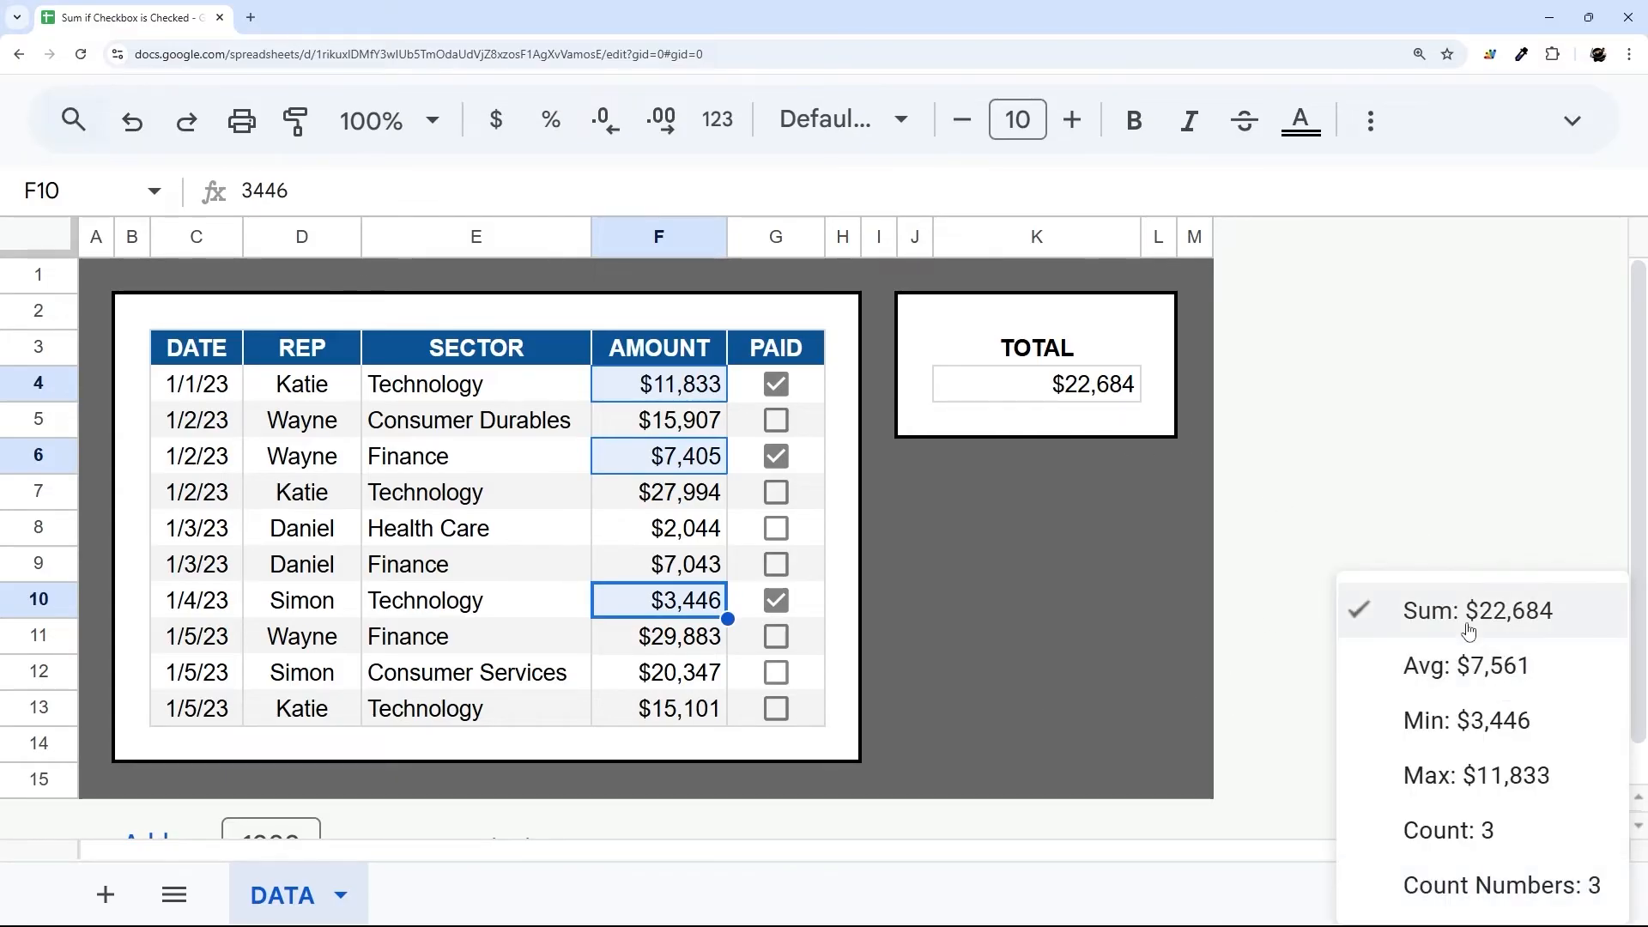
click(1478, 611)
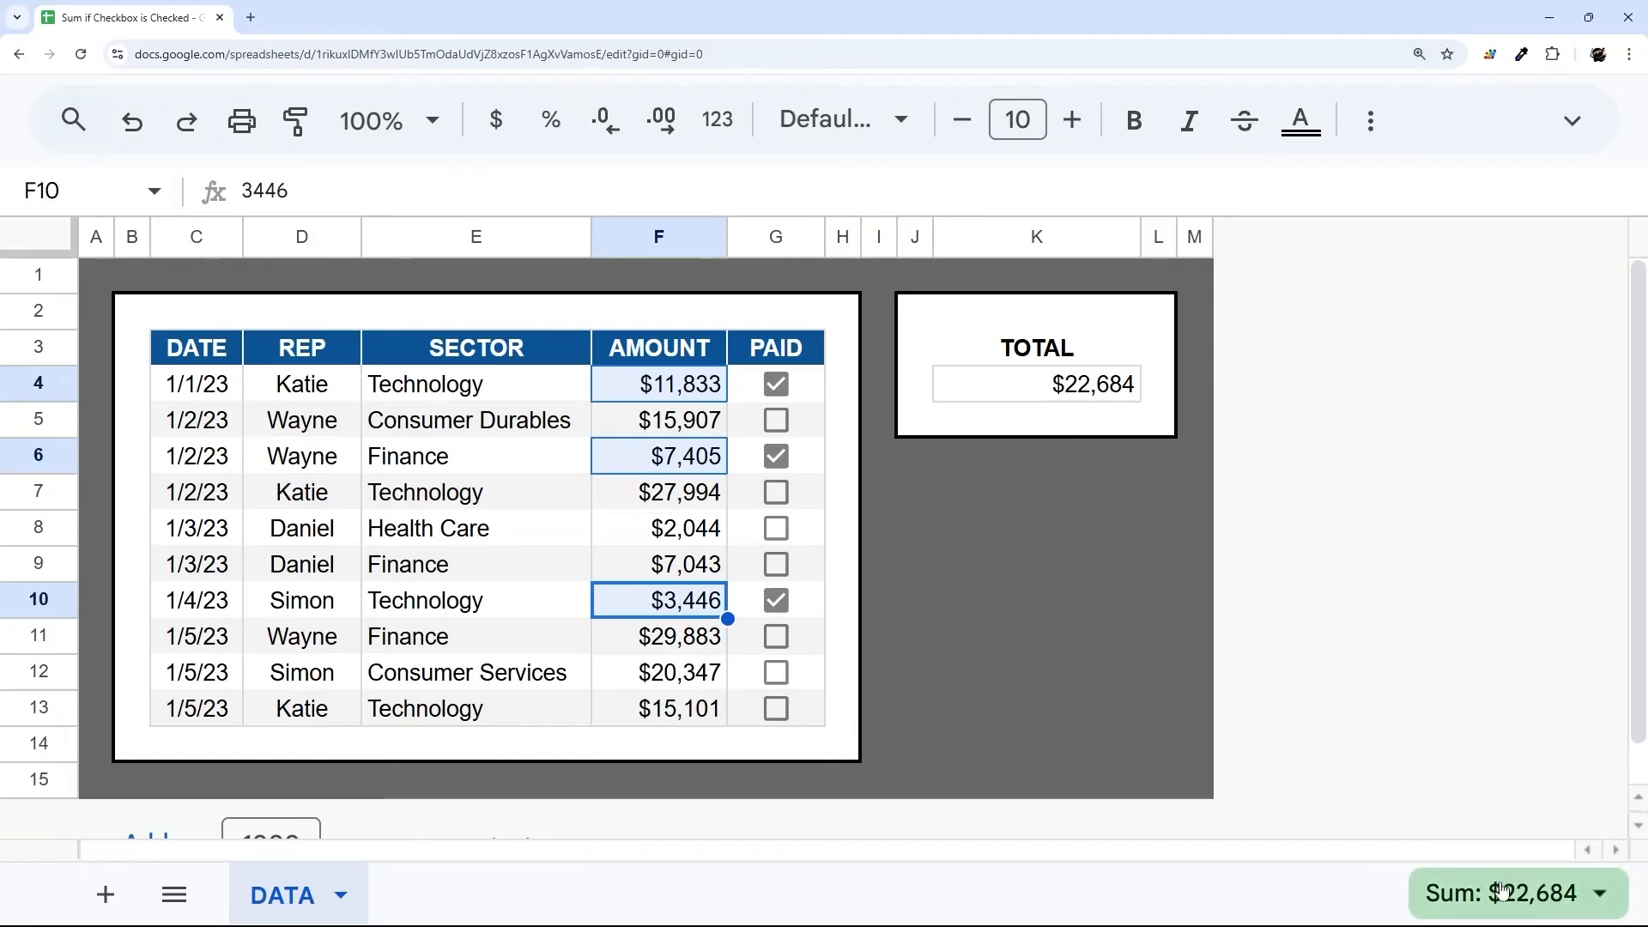
mouse_move(1104, 398)
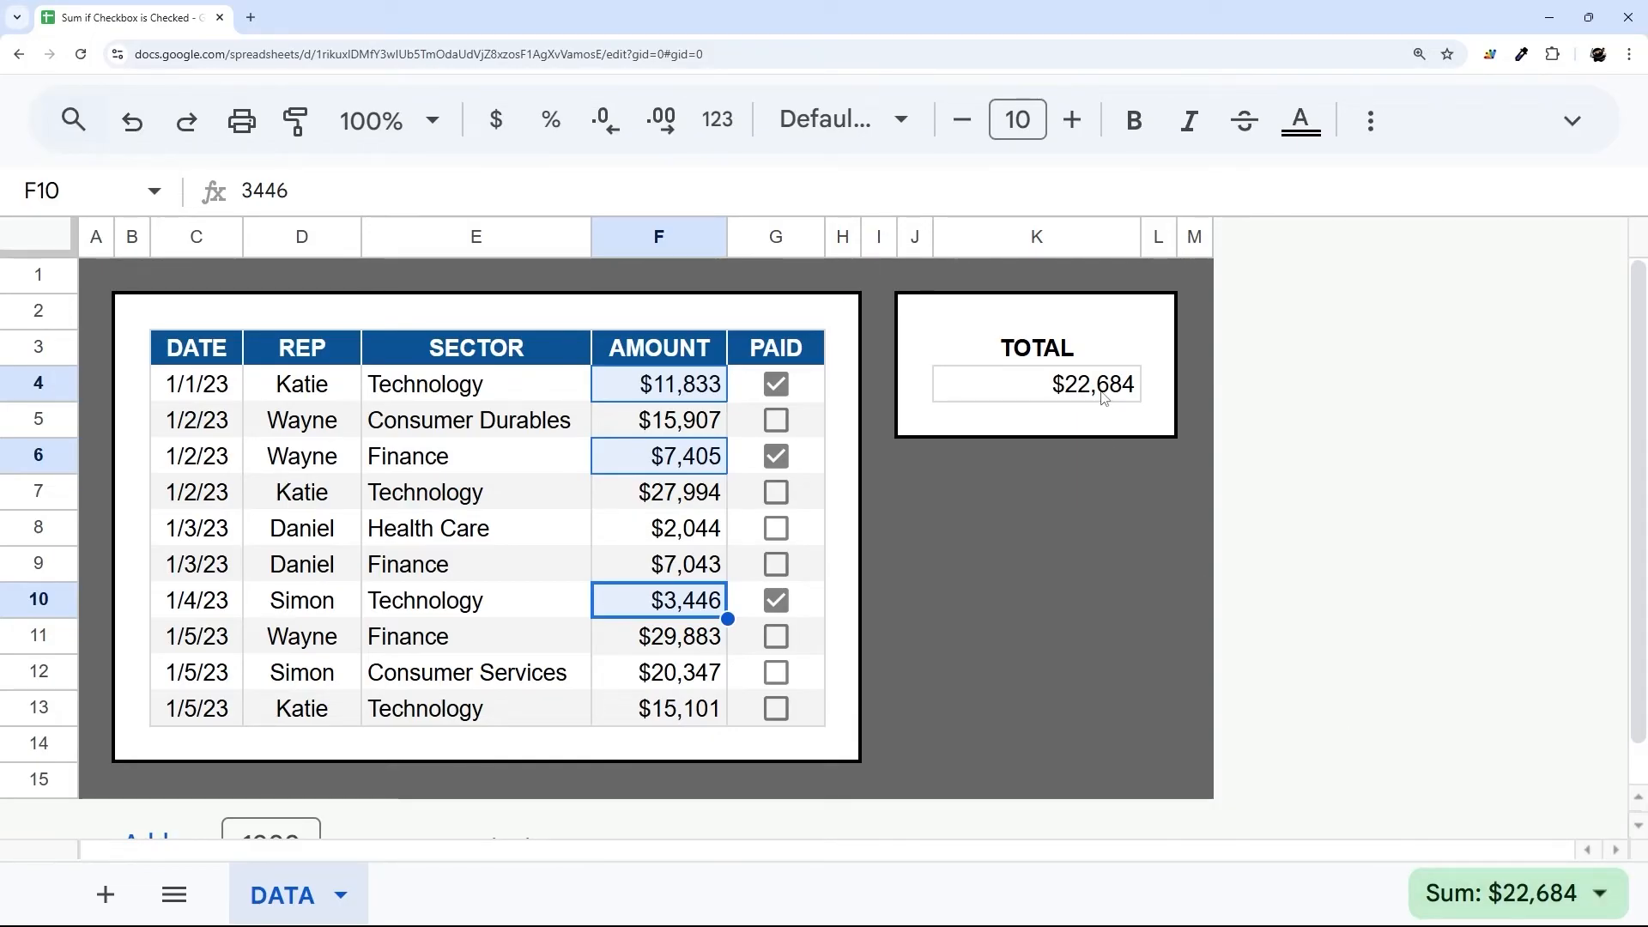